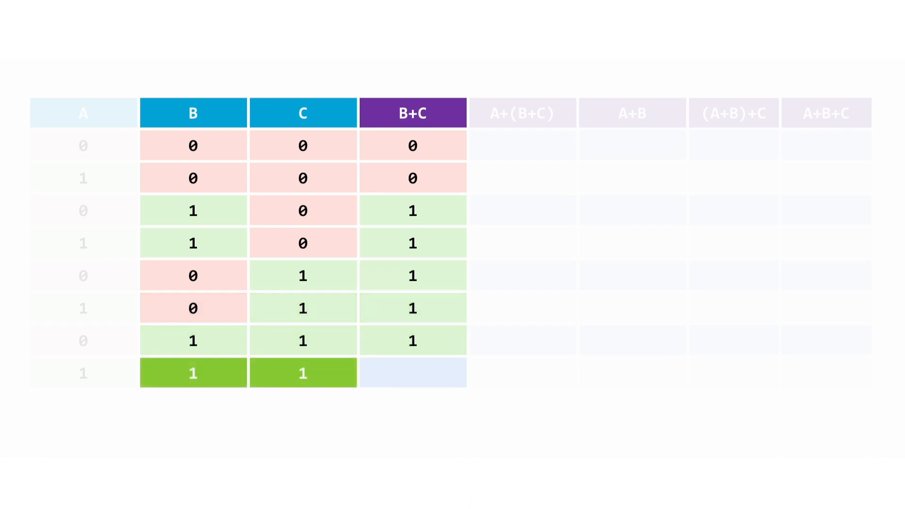
- Advance the animation to show B+C = 1 for the last row, where B and C are both 1
left_click(413, 373)
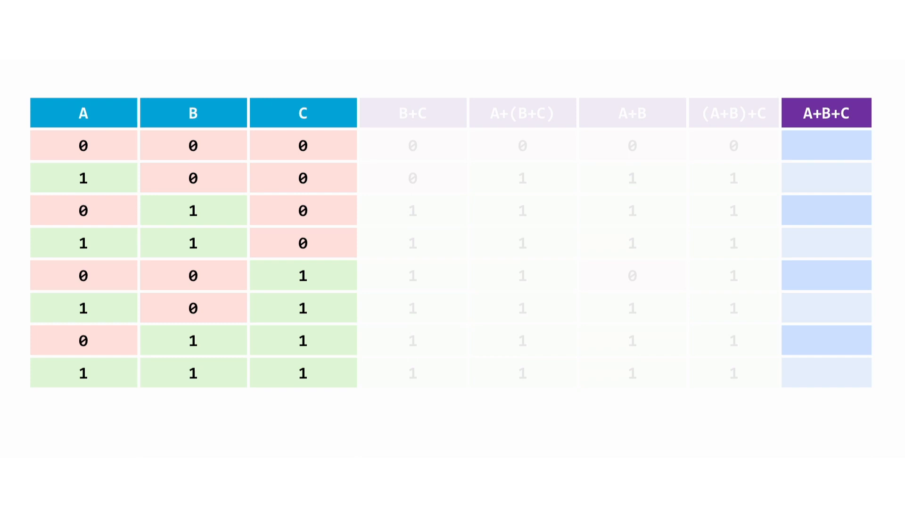
- Advance the animation to reveal A+B+C = 0 for the all-zero input row
left_click(83, 145)
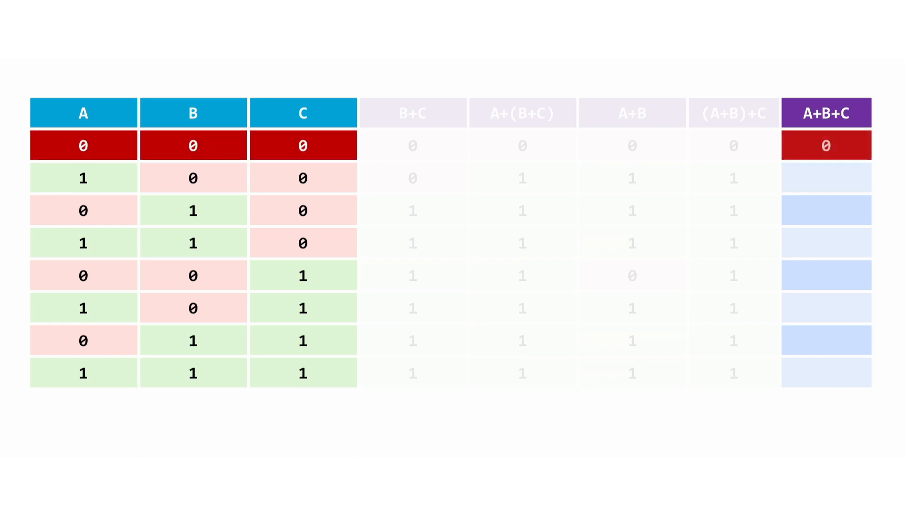